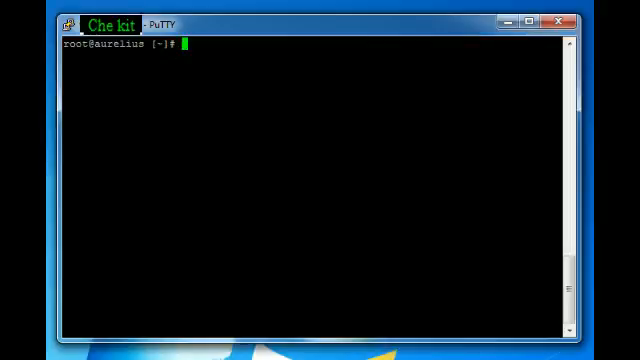
# - Enter "Hello!" at the root shell prompt before opening the window's system menu
pyautogui.write('Hello!')
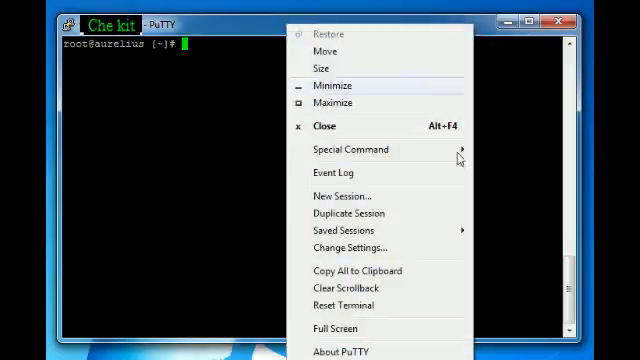
# - Reach Window > Colours in Change Settings and select Default Foreground to adjust
pyautogui.click(348, 248)
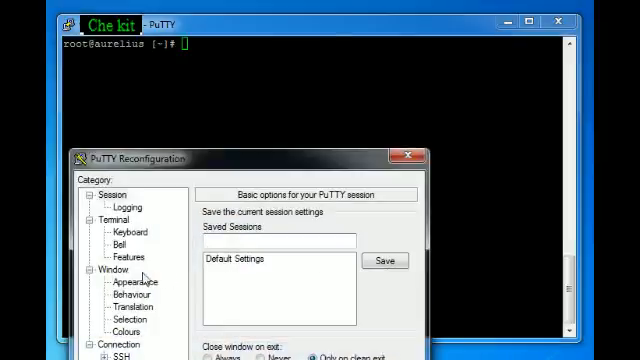
pyautogui.click(122, 324)
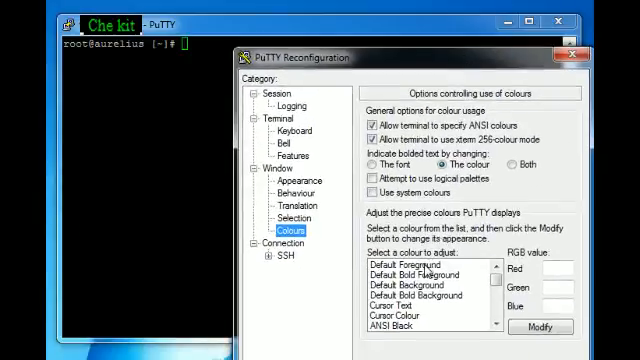
pyautogui.click(410, 268)
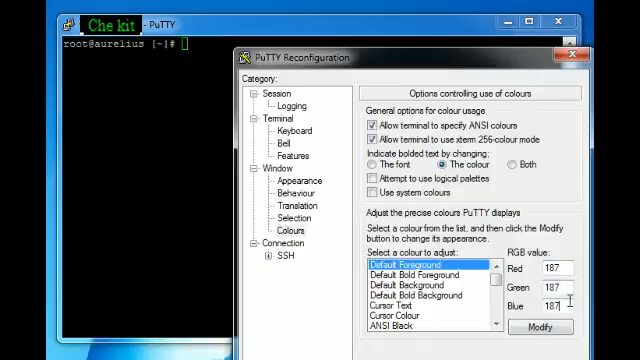
# - Modify Default Foreground to pure green (R 0, G 255, B 0) and apply it to the session
pyautogui.click(536, 328)
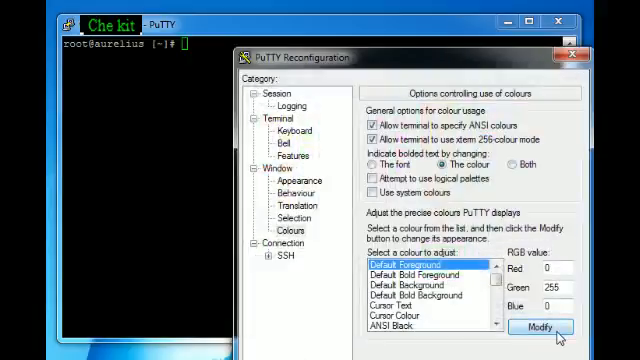
pyautogui.click(540, 328)
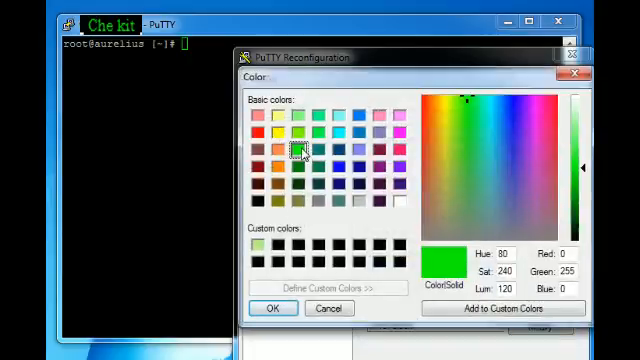
pyautogui.click(272, 308)
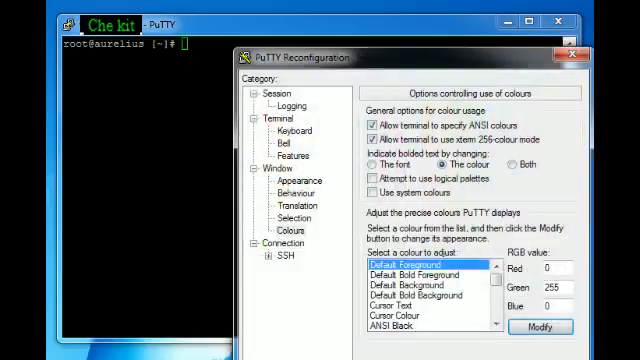
pyautogui.click(576, 56)
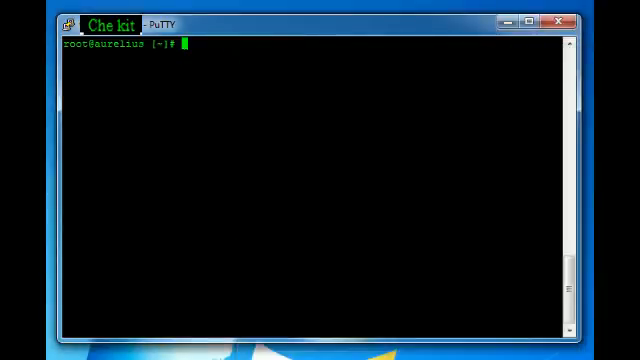
# - Type "Much Better" in green, clear it, then enter "Not Happy? lets reverse this"
pyautogui.write('Much Bett')
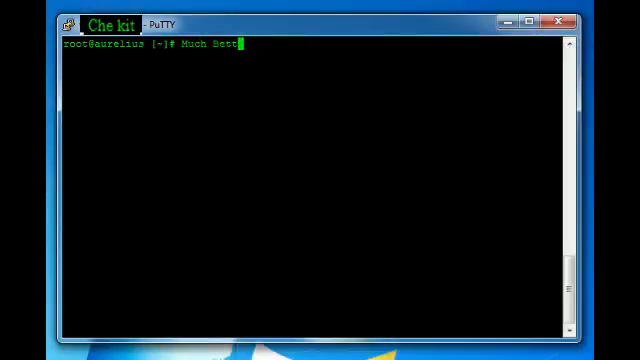
pyautogui.write('er')
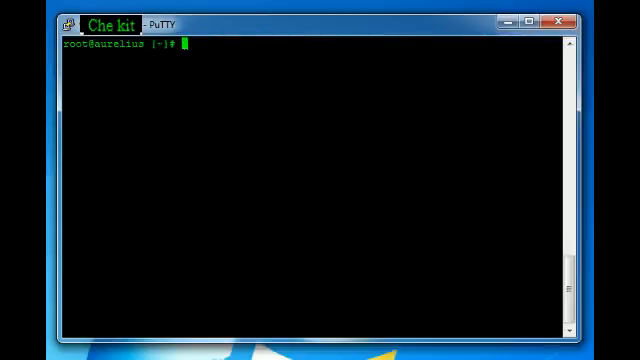
pyautogui.write('Not Happy?')
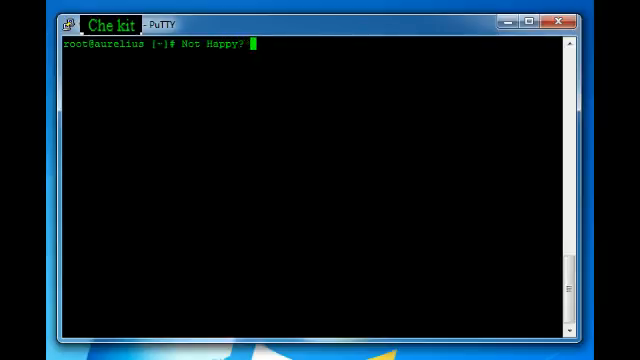
pyautogui.write('Lets res')
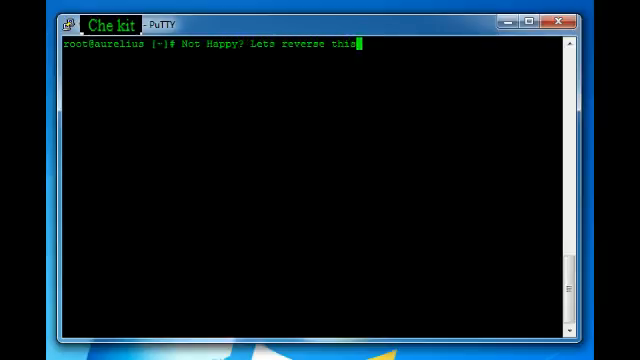
# - Reopen Change Settings via the system menu and return to the Window > Colours options
pyautogui.click(80, 24)
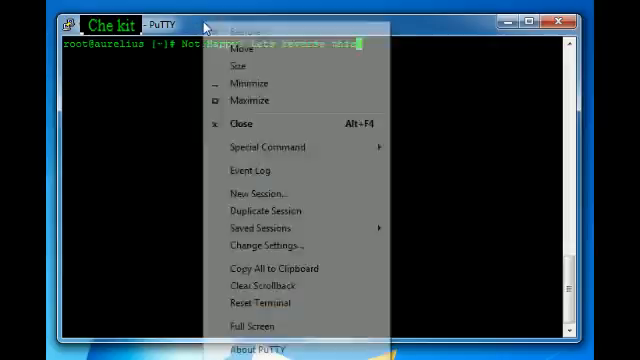
pyautogui.click(266, 244)
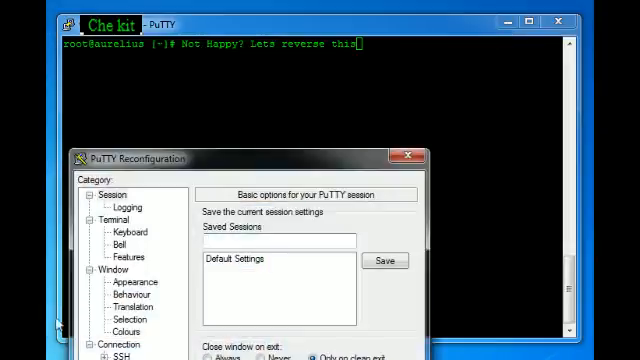
pyautogui.click(124, 328)
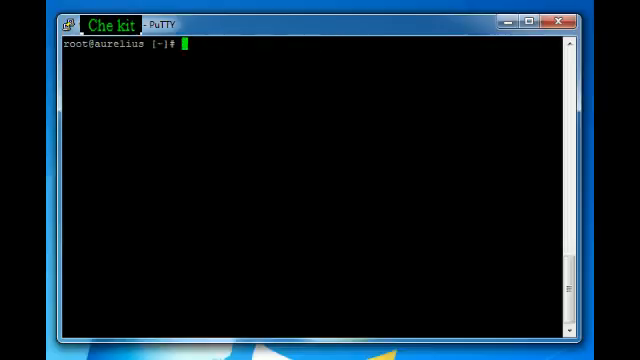
# - Type ":D", clear it, and begin entering the netstat command at the prompt
pyautogui.write(':D')
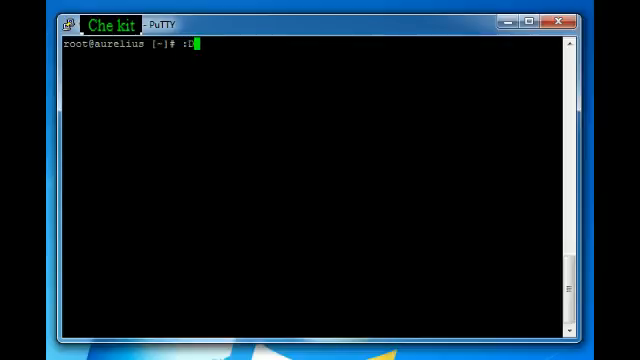
pyautogui.press('BackSpace')
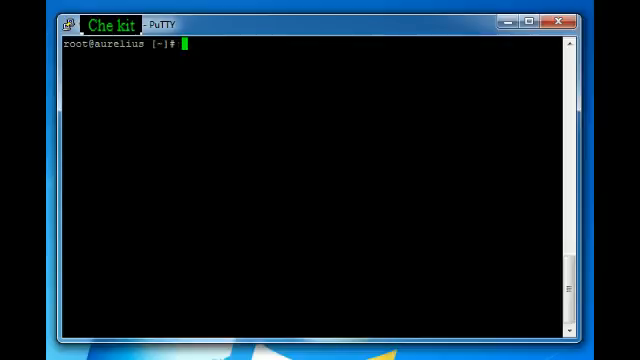
pyautogui.write('netsta')
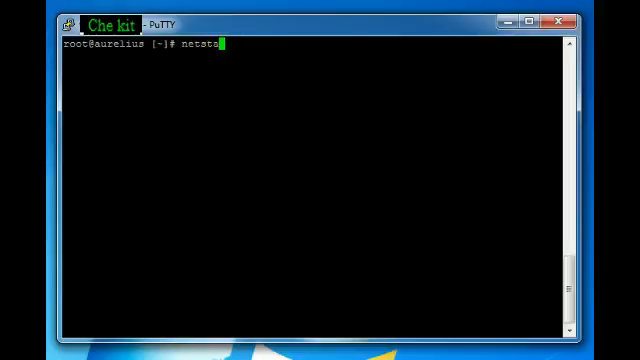